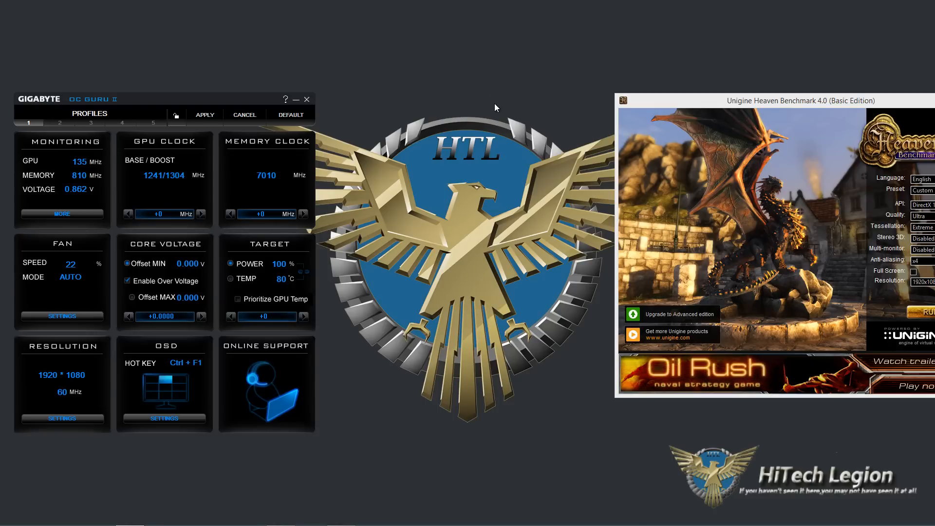
mouse_move(459, 66)
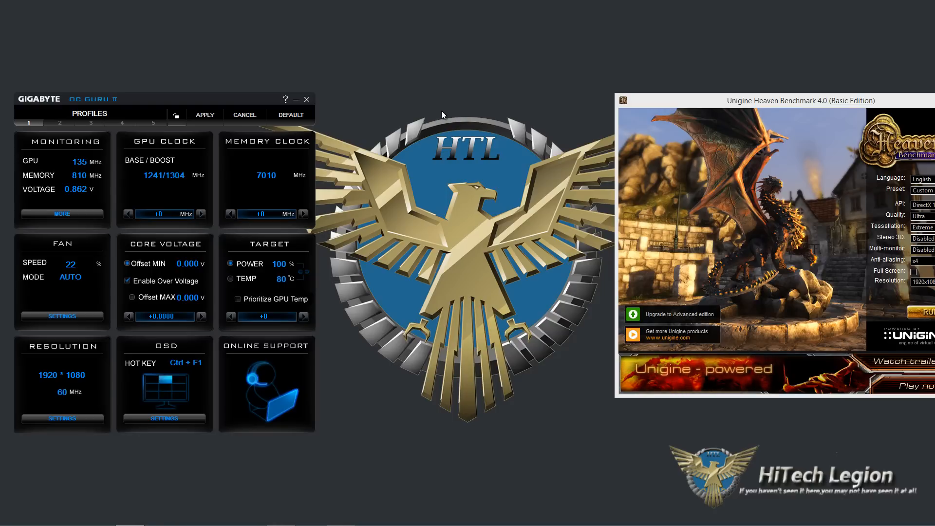
mouse_move(434, 120)
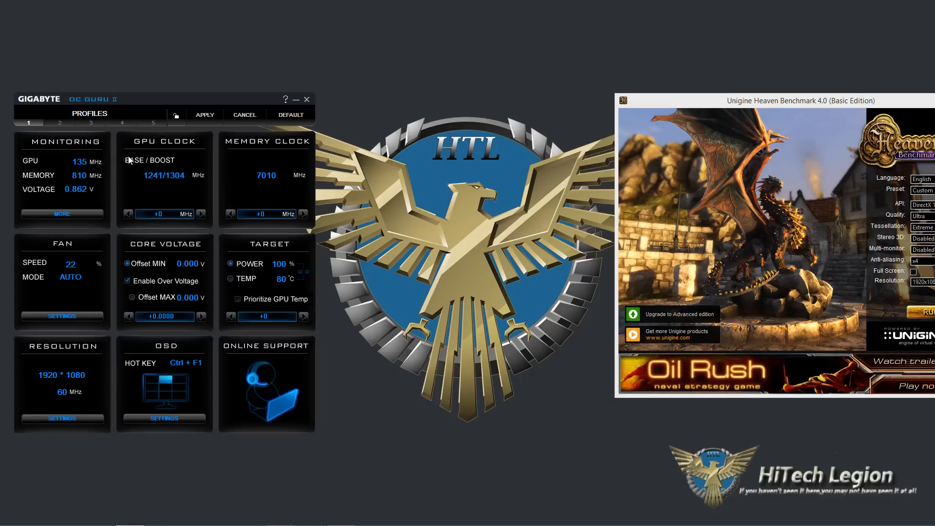
mouse_move(184, 151)
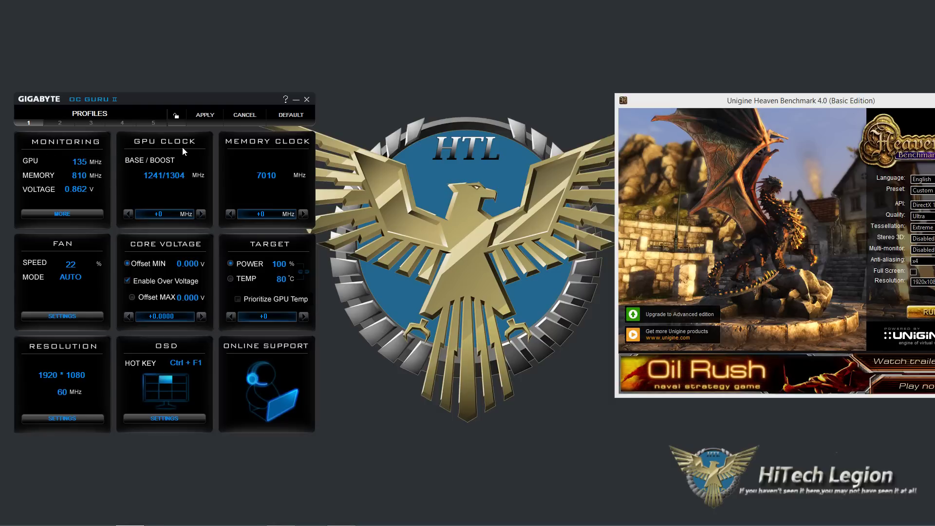
mouse_move(189, 180)
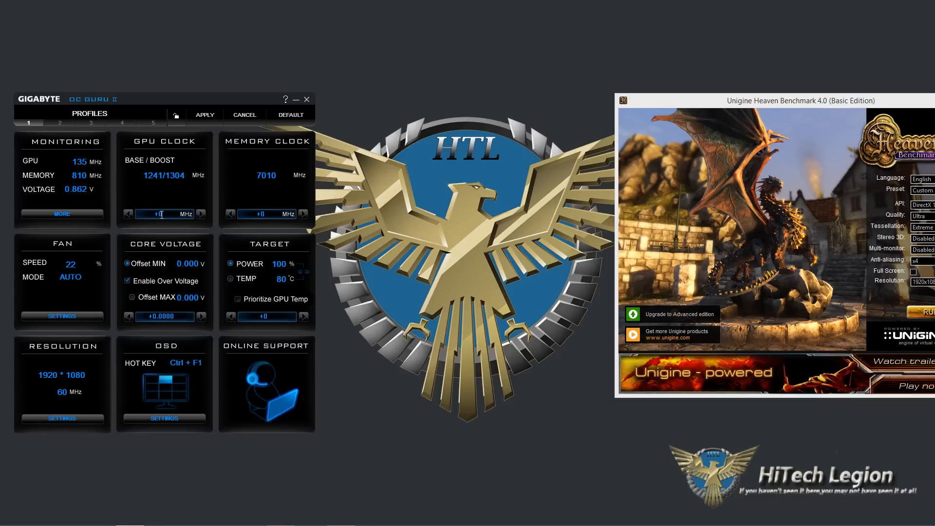
Step: Set the GPU clock offset to +35 MHz, giving base/boost 1276/1339 MHz
left_click(202, 214)
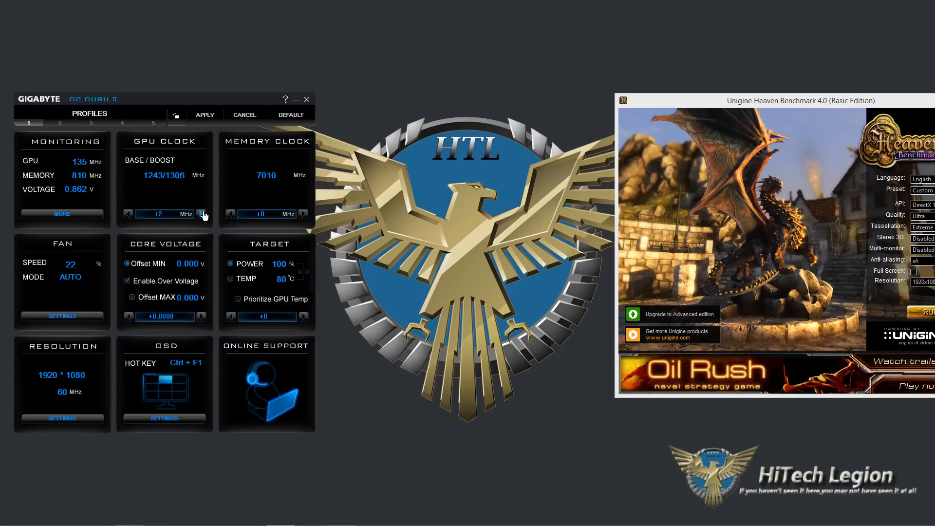
left_click(128, 213)
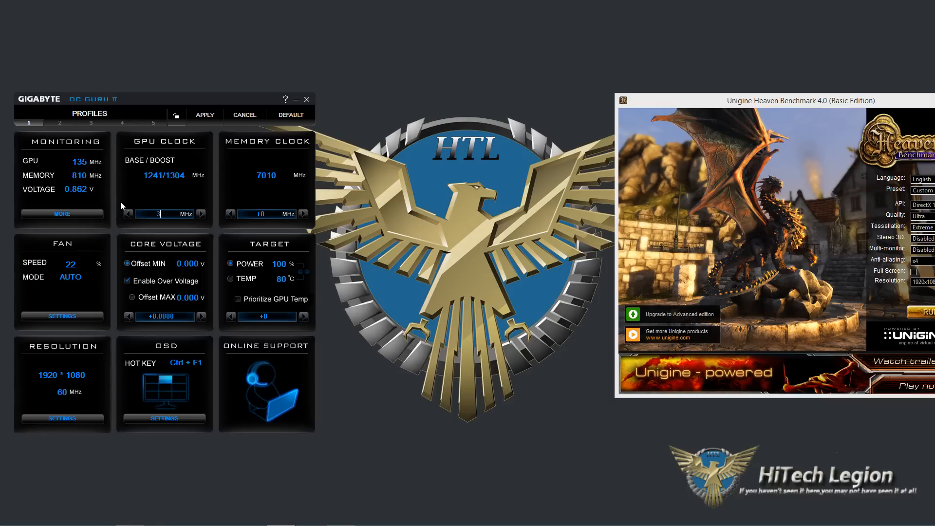
left_click(202, 213)
type("+36")
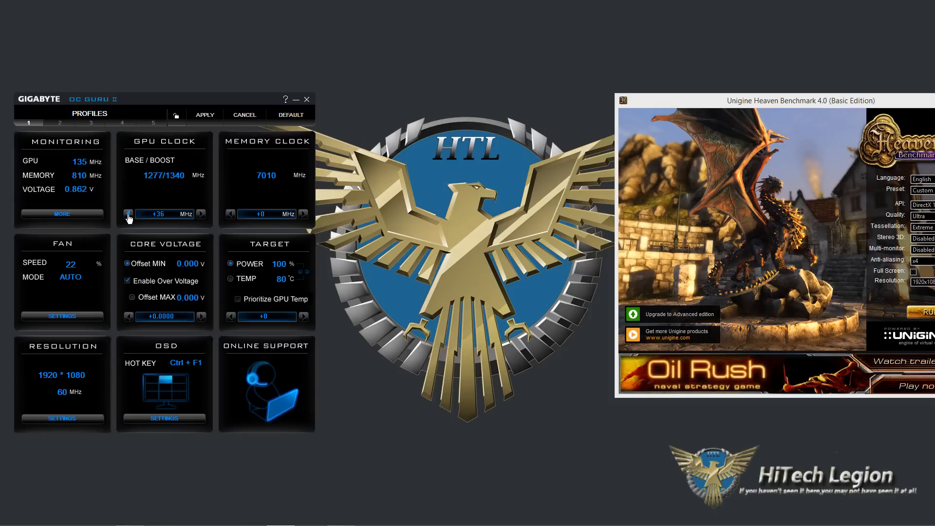
left_click(127, 214)
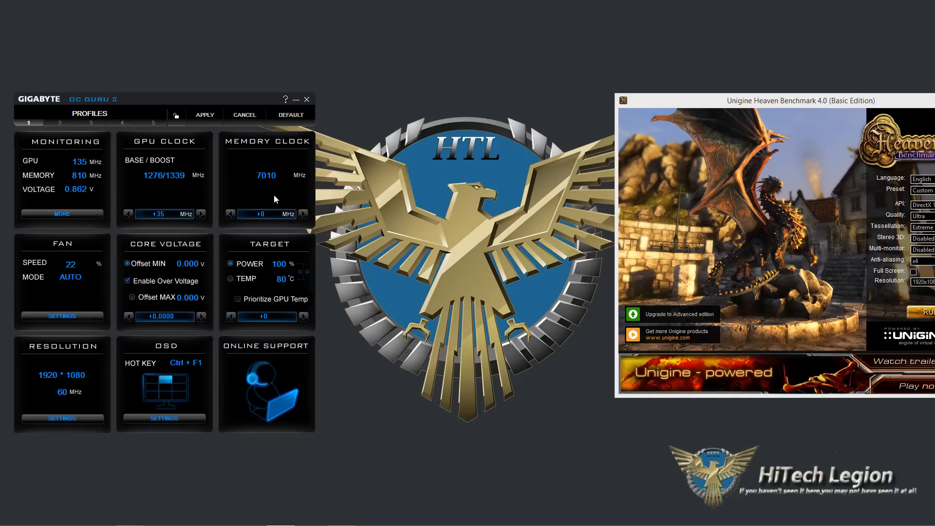
mouse_move(265, 170)
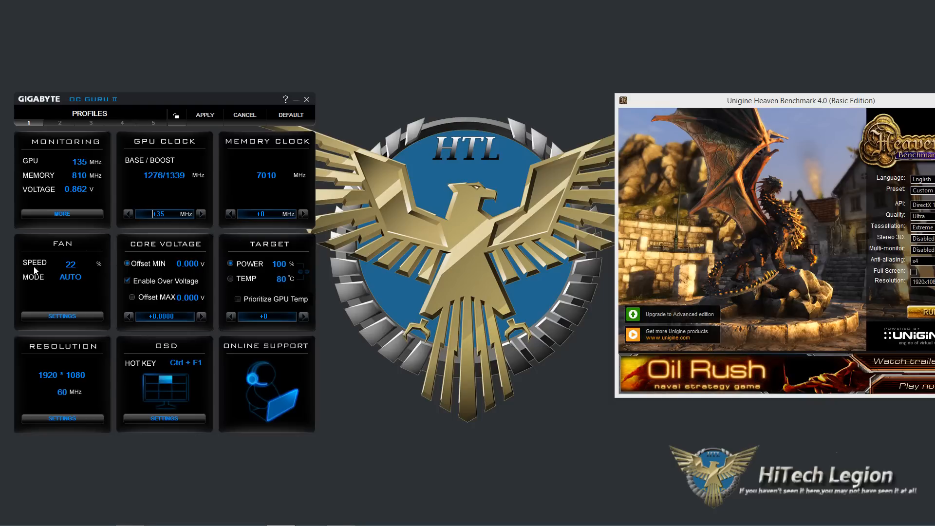
mouse_move(64, 274)
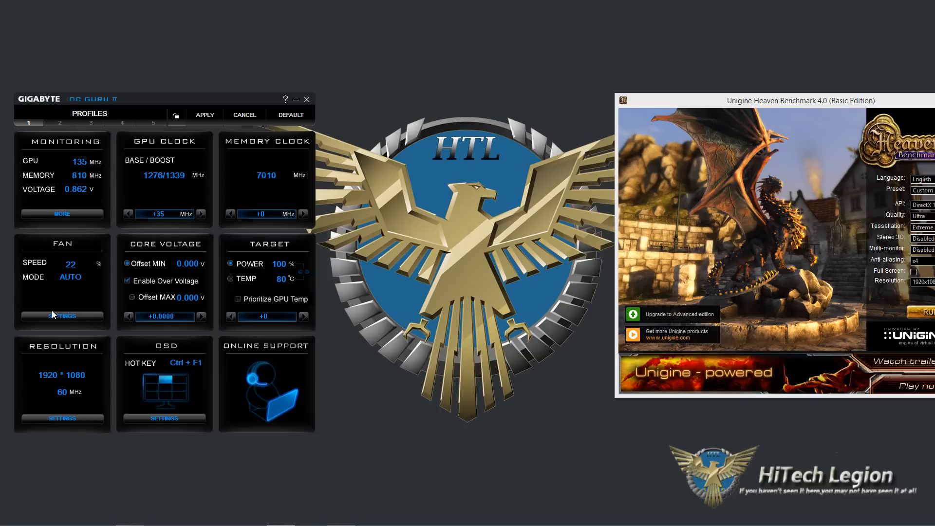
mouse_move(54, 306)
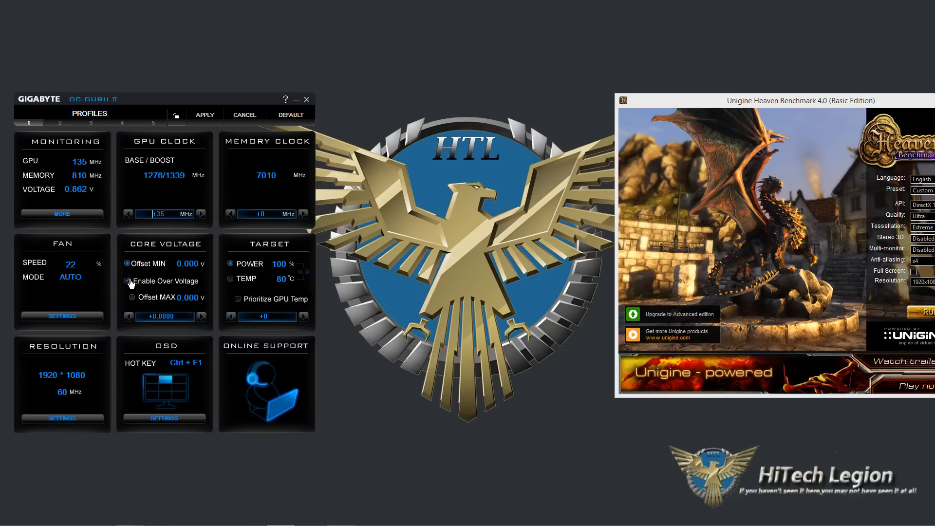
left_click(125, 281)
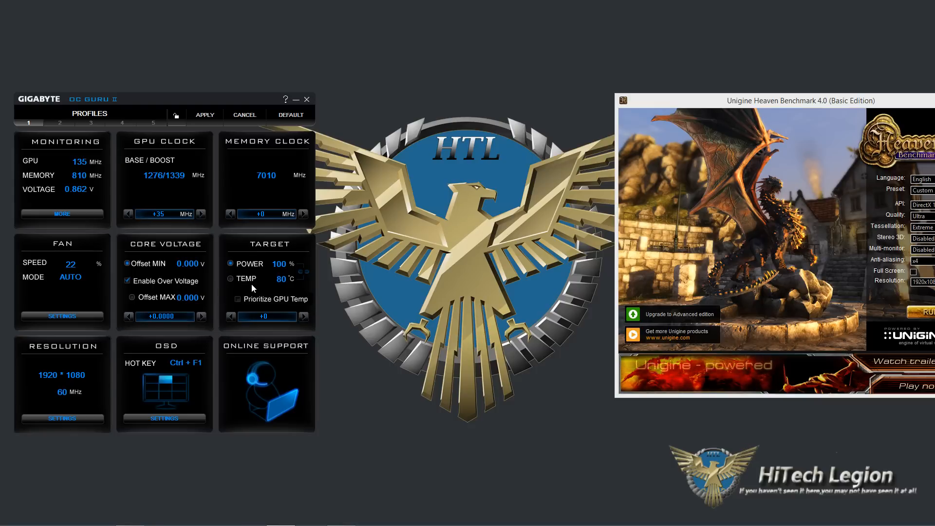
mouse_move(253, 281)
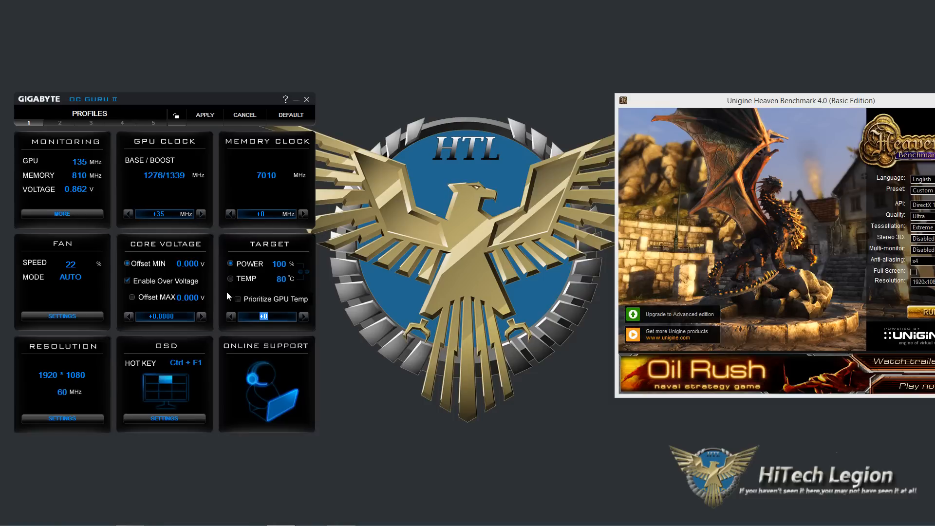
Step: Enter 35 in the power Target offset box so Power reads 135%
type("35")
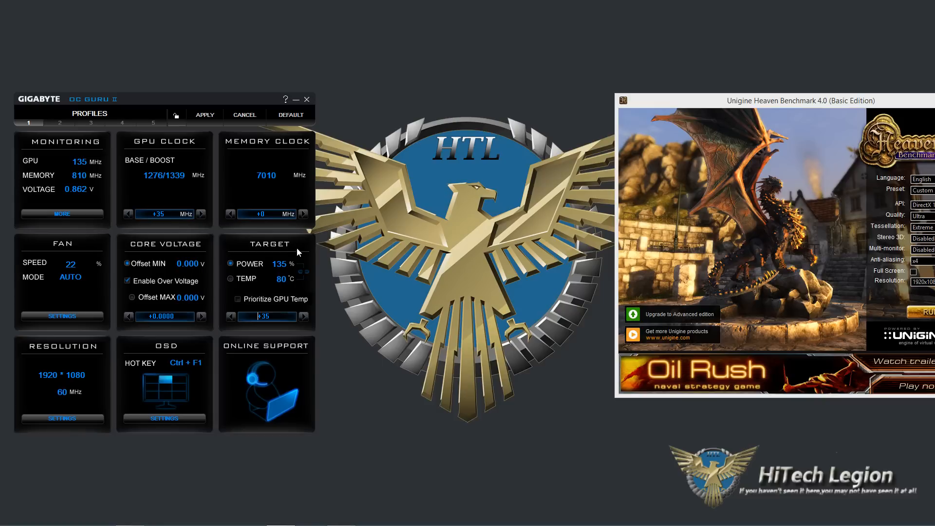
mouse_move(291, 279)
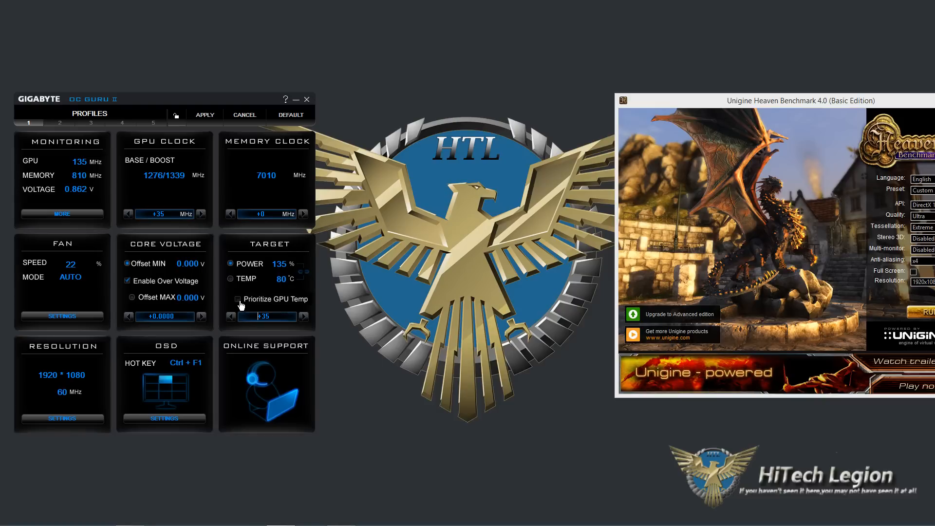
mouse_move(242, 298)
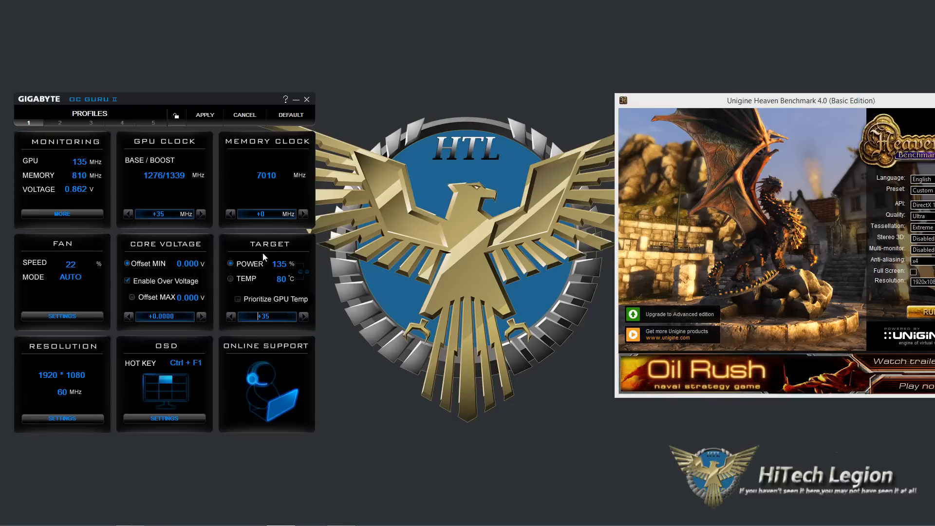
mouse_move(239, 298)
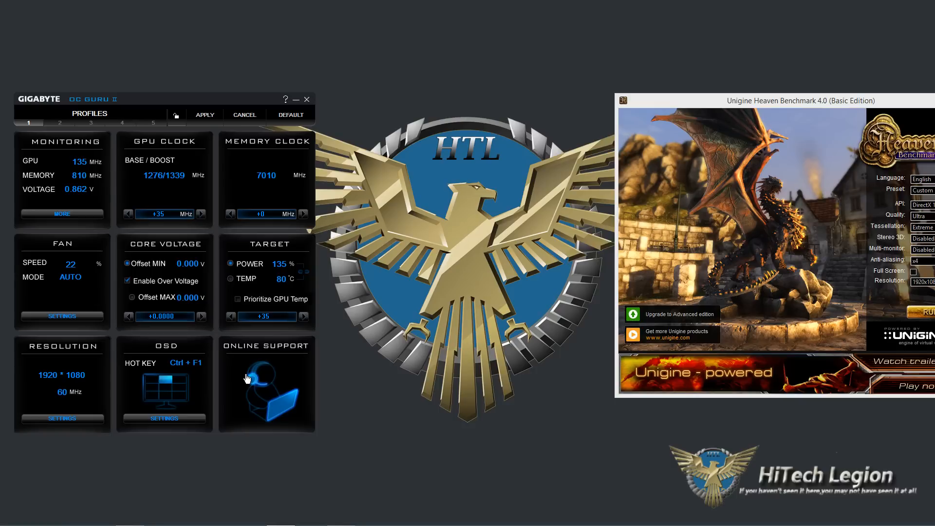
mouse_move(152, 372)
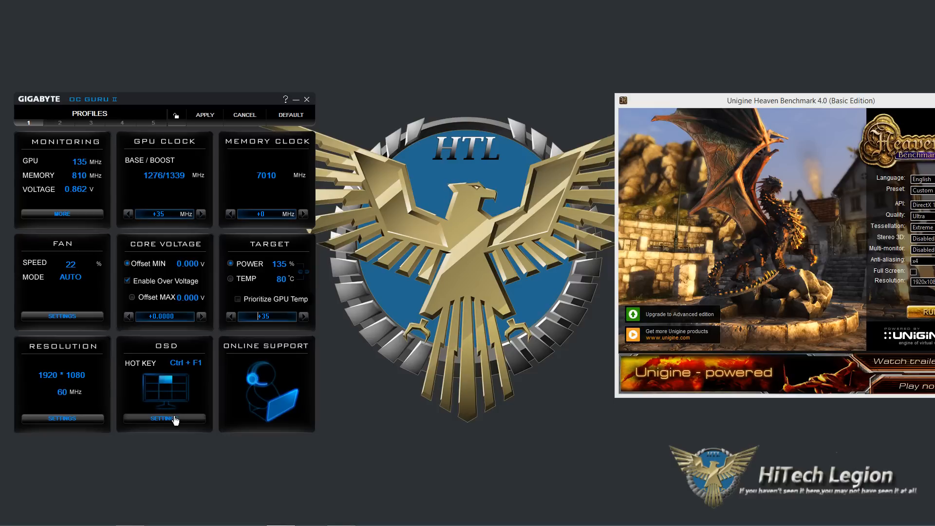
Step: Review display settings (1920 x 1080, 32-bit, 60 Hz) and return to the main panel
left_click(163, 418)
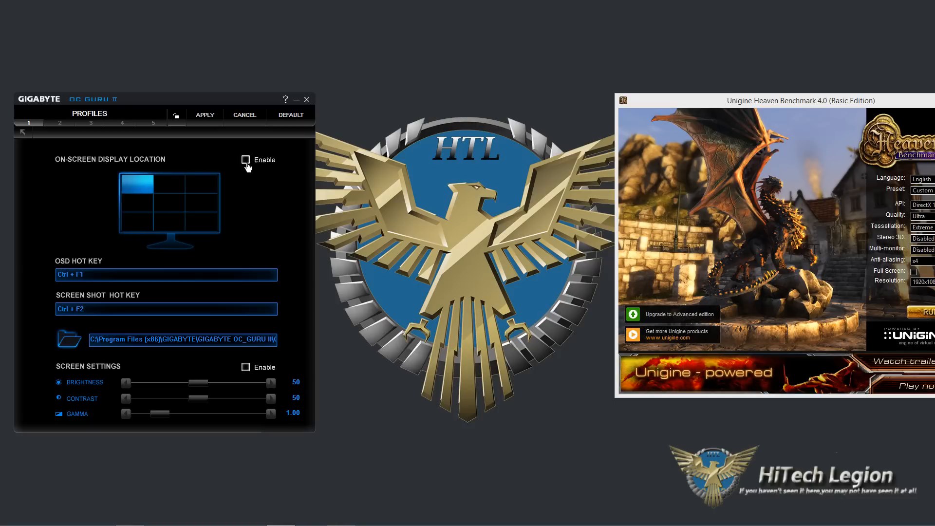
mouse_move(94, 279)
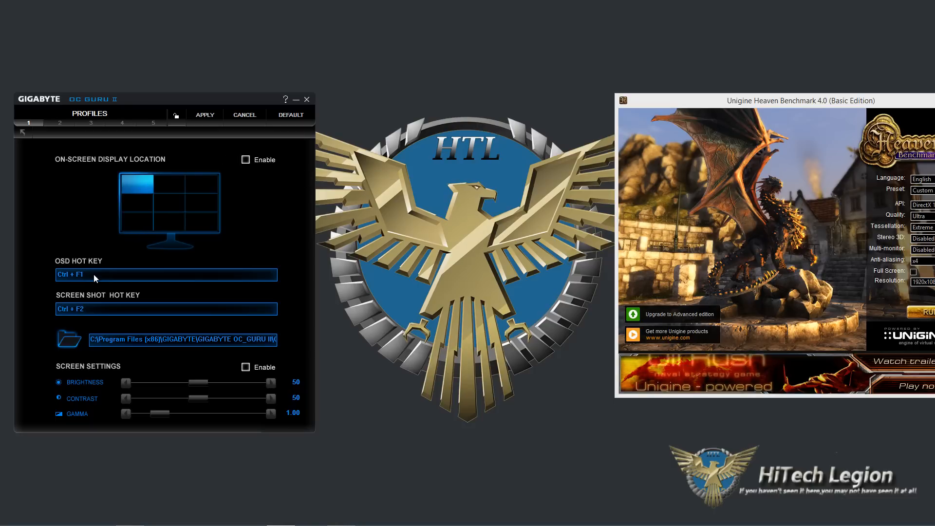
mouse_move(98, 317)
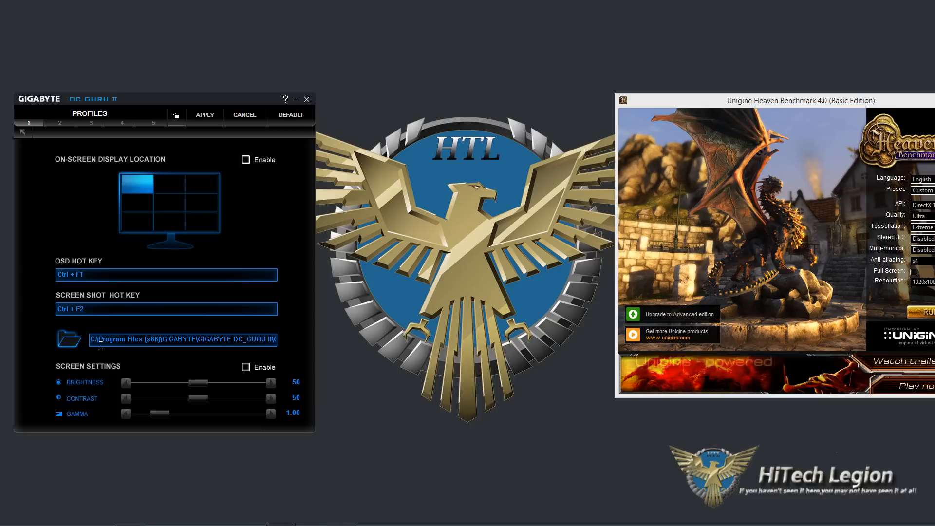
mouse_move(232, 352)
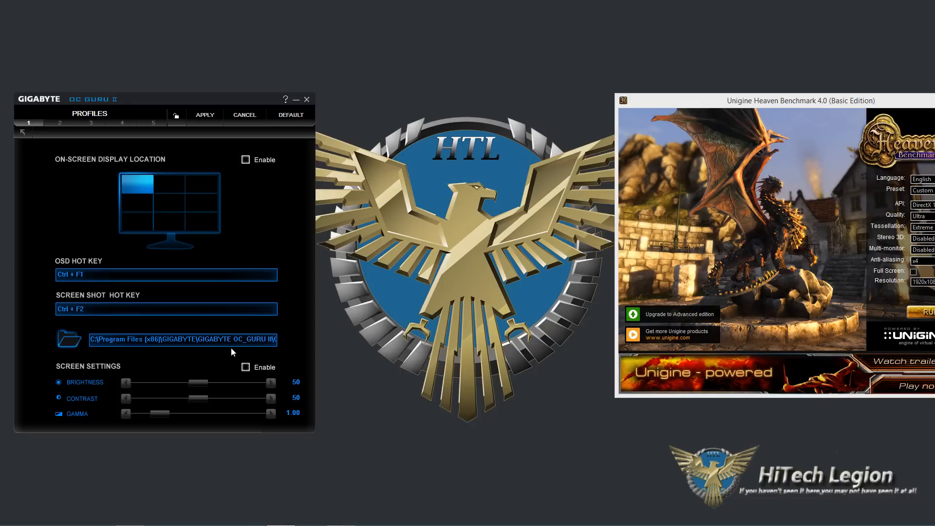
mouse_move(87, 405)
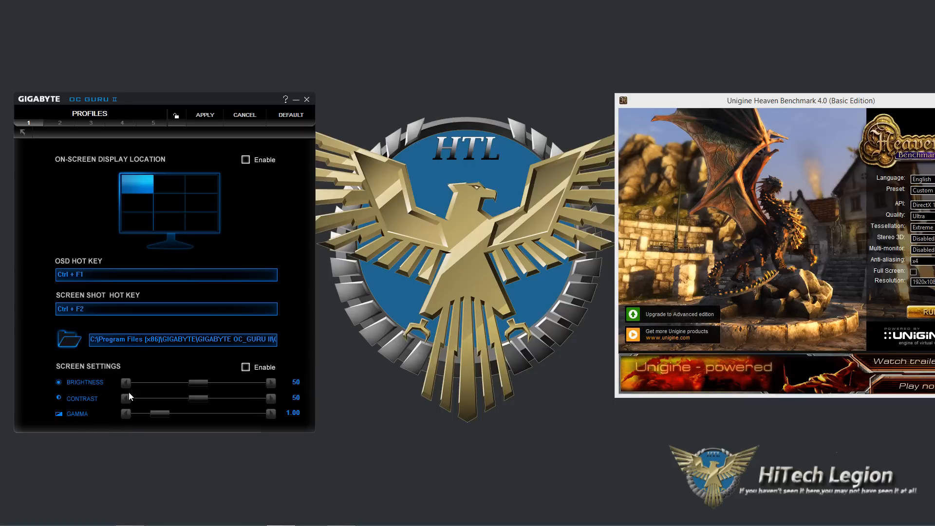
mouse_move(237, 402)
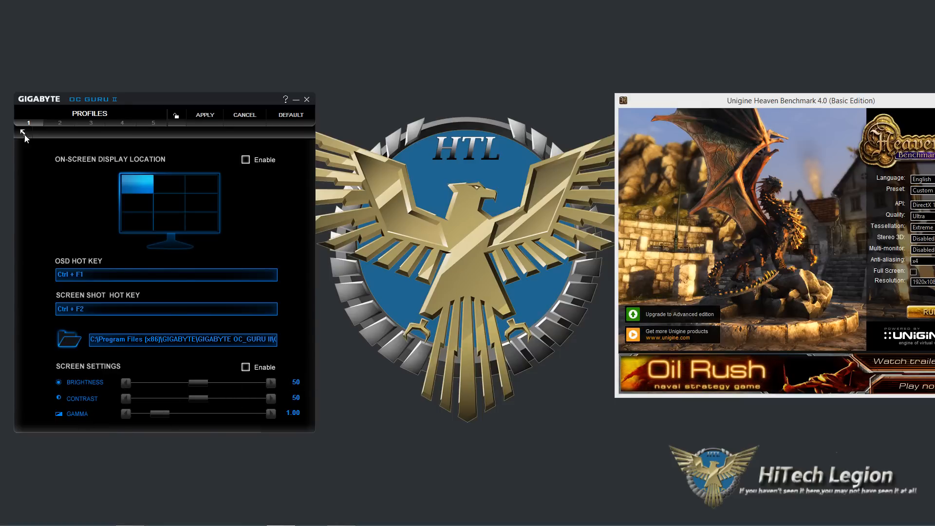
left_click(24, 123)
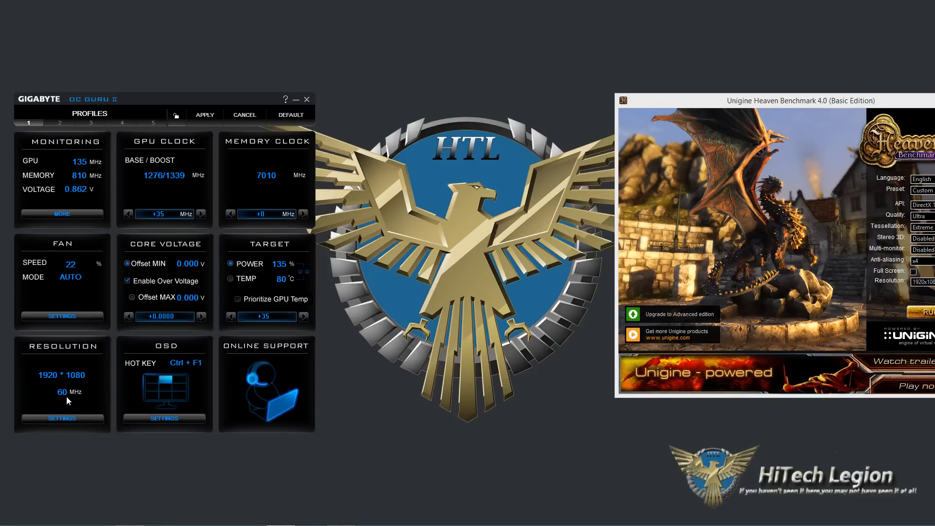
left_click(61, 418)
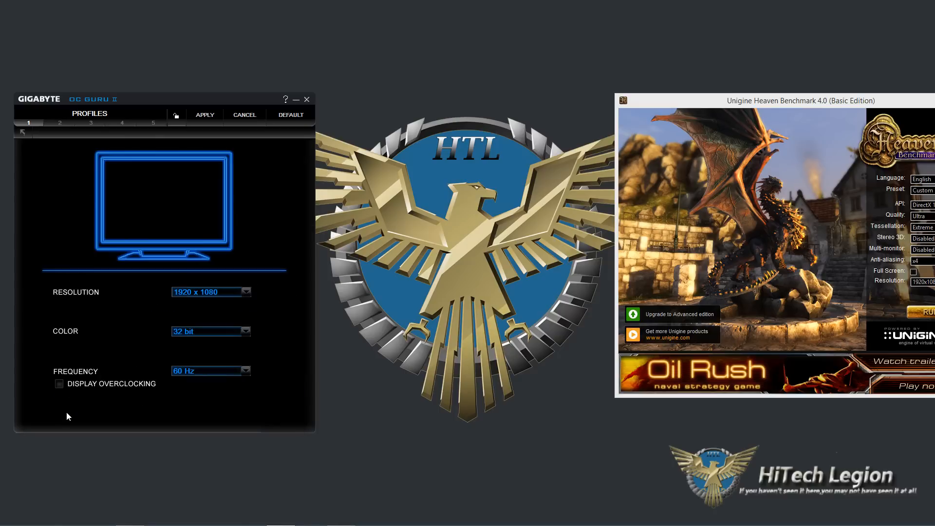
mouse_move(247, 296)
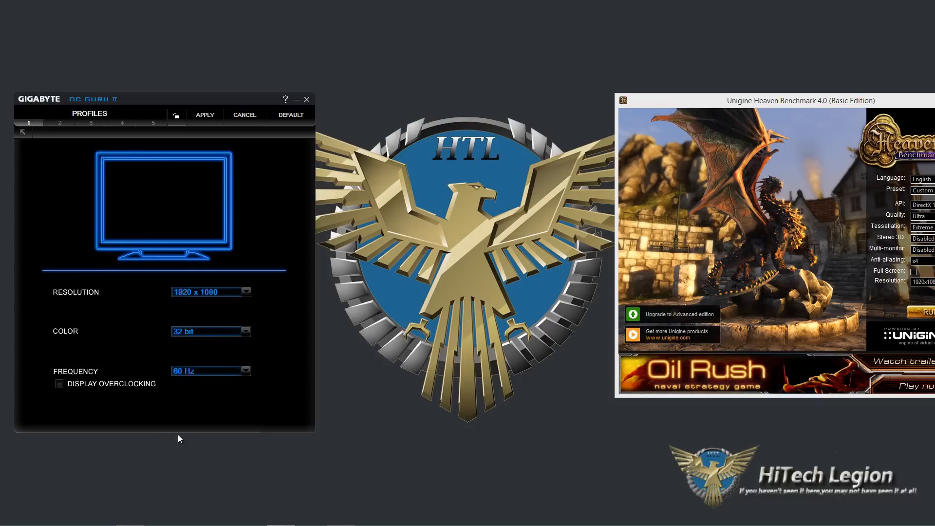
mouse_move(210, 362)
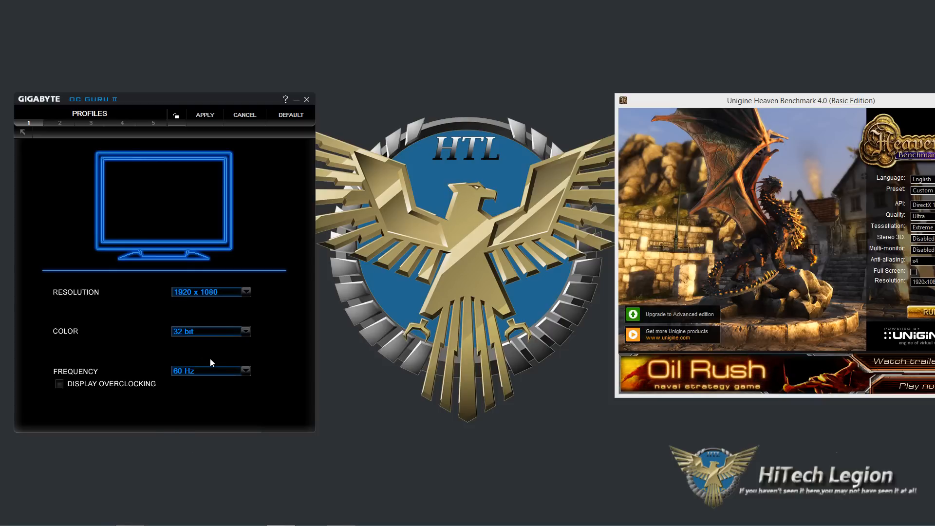
mouse_move(130, 199)
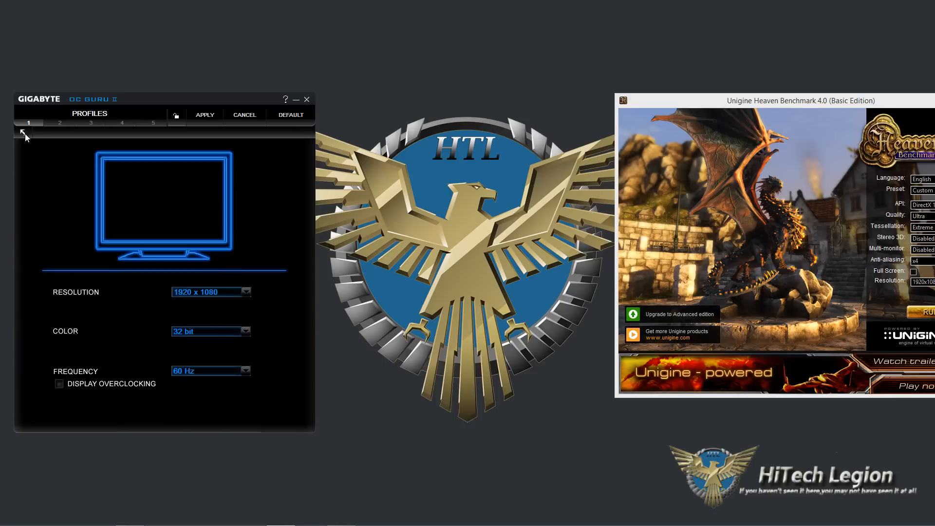
Step: View the manual fan curve, restore fan mode to AUTO, and return to the dashboard
left_click(23, 133)
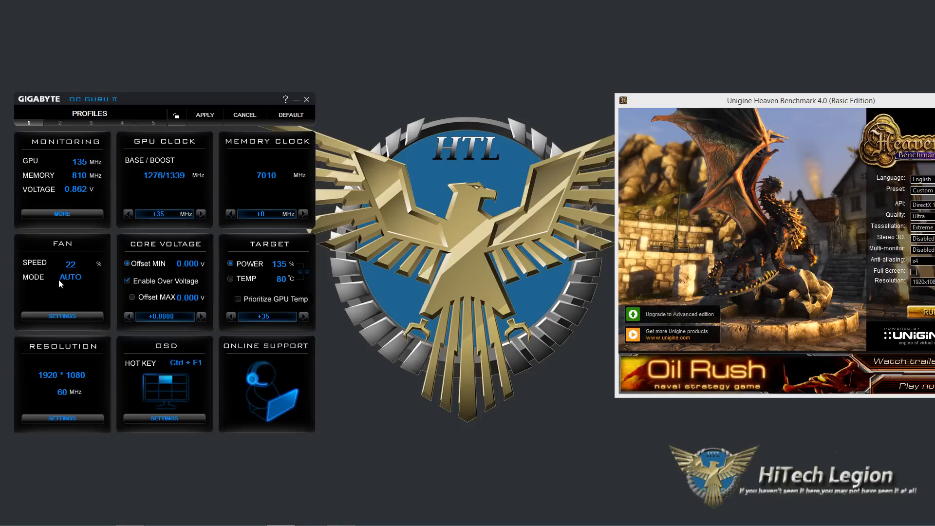
mouse_move(63, 277)
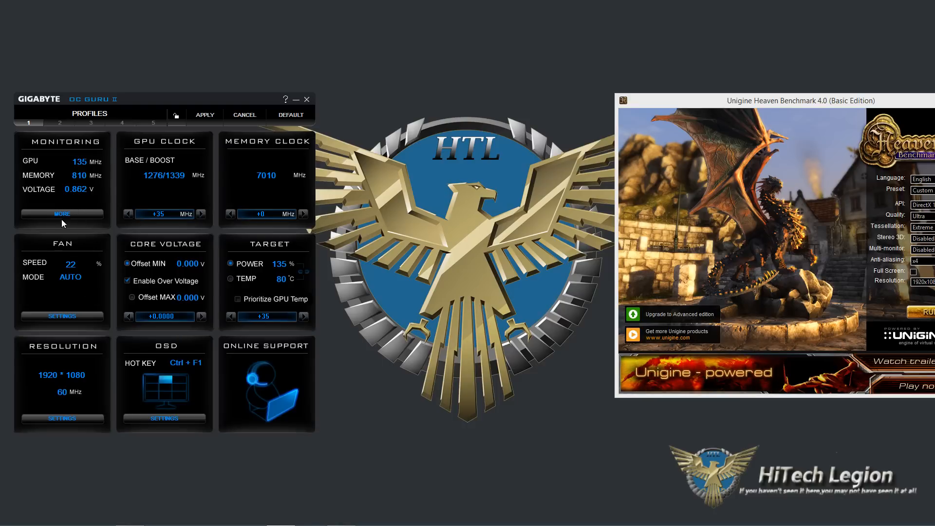
left_click(62, 316)
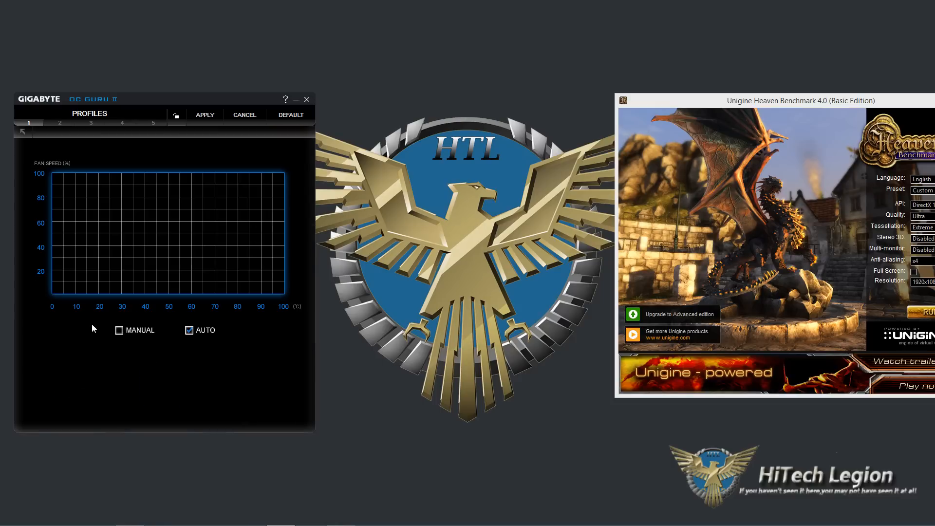
left_click(118, 329)
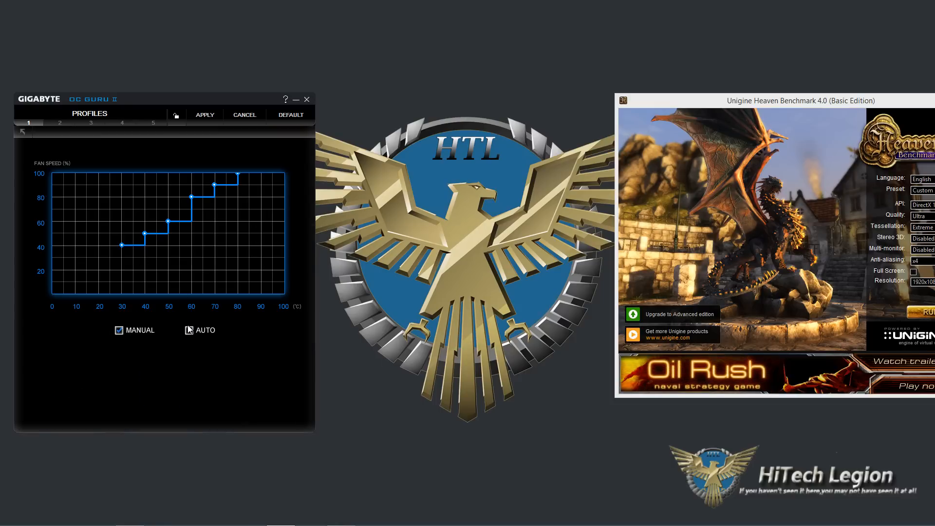
left_click(188, 330)
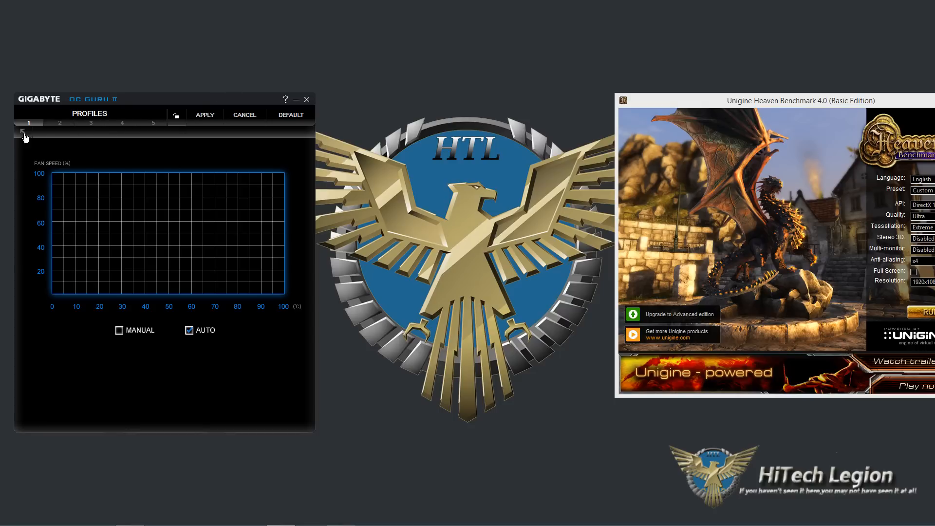
left_click(23, 132)
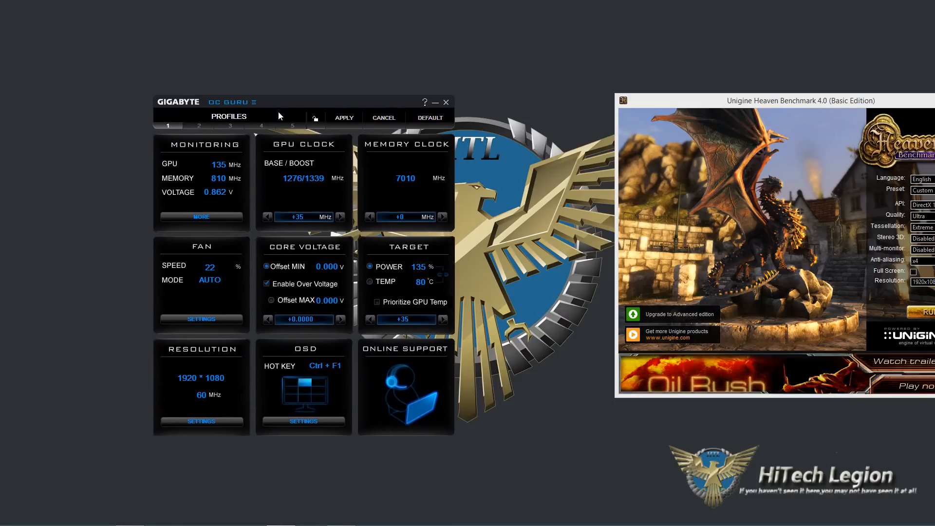
Step: Open the Monitoring MORE panel with GPU clock, voltage, fan and temperature graphs
left_click(201, 217)
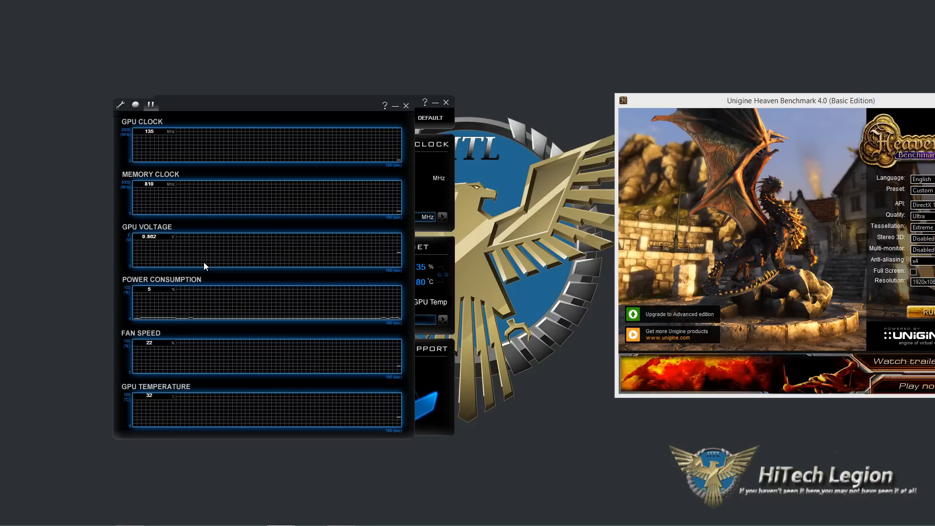
mouse_move(201, 424)
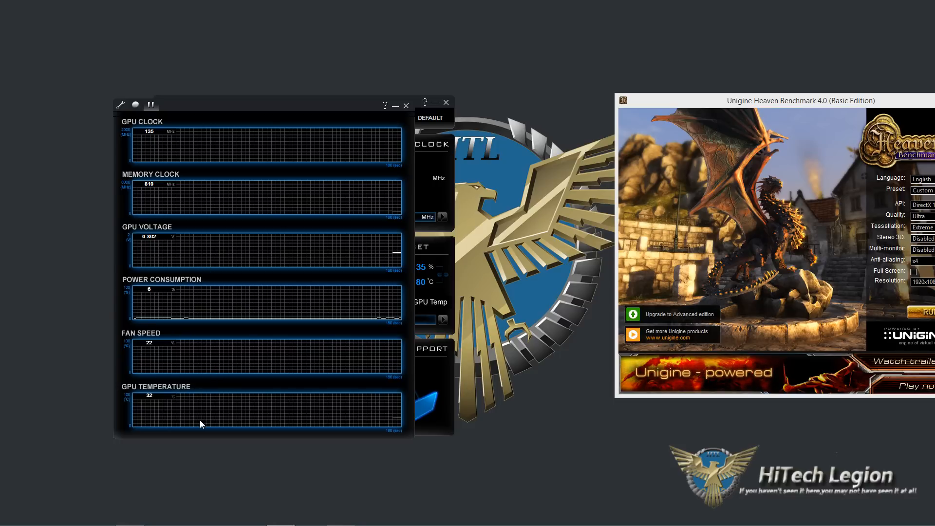
mouse_move(289, 175)
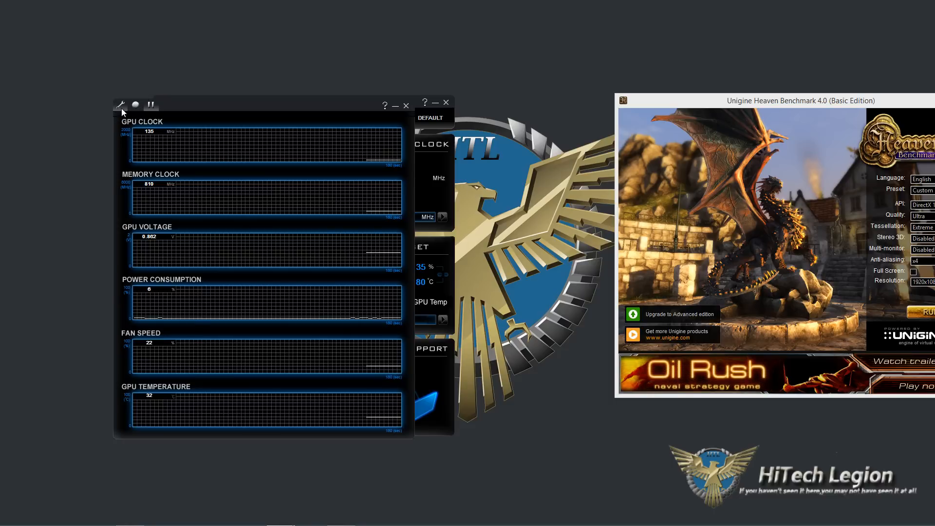
Step: Open the monitoring options page showing all six graphs ticked and the record path
left_click(120, 106)
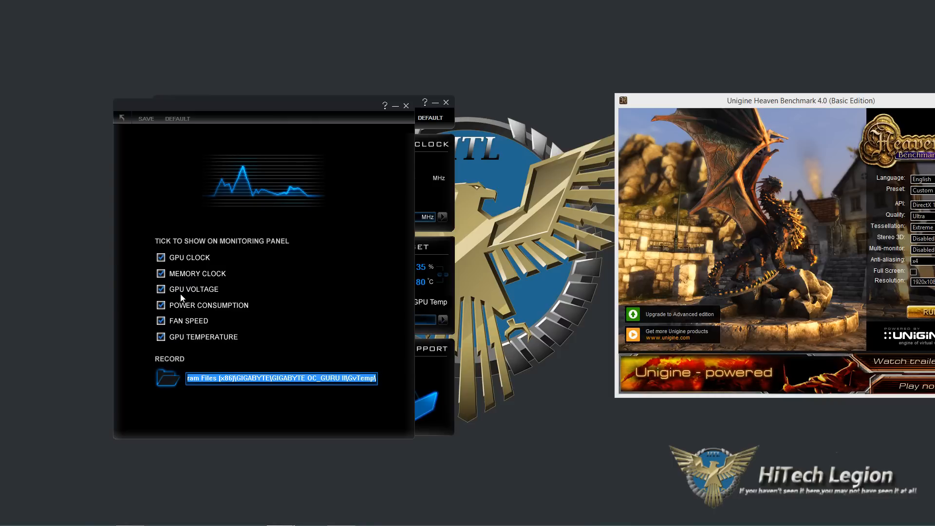
mouse_move(219, 303)
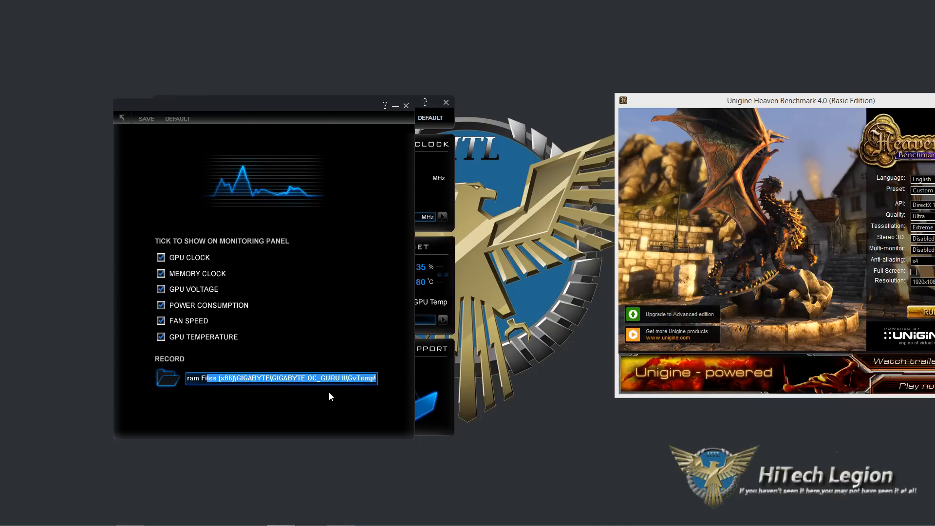
mouse_move(216, 291)
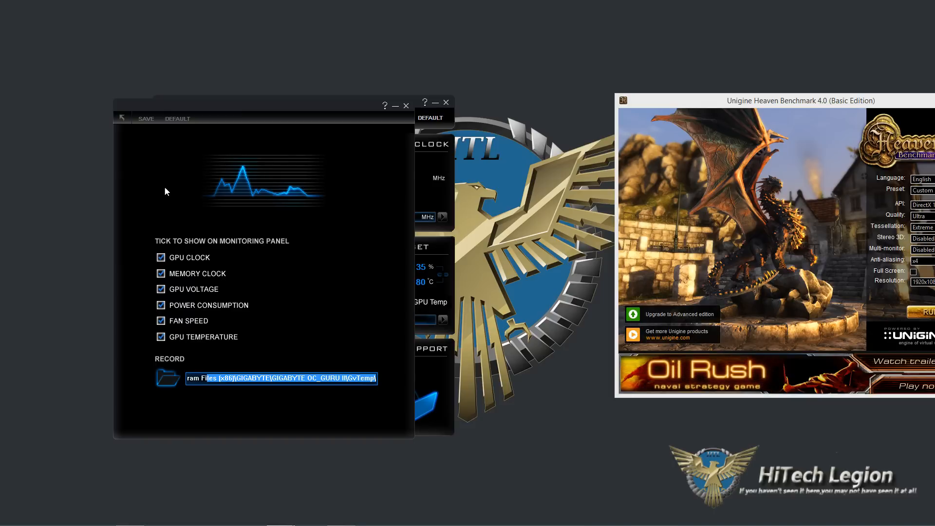
mouse_move(160, 175)
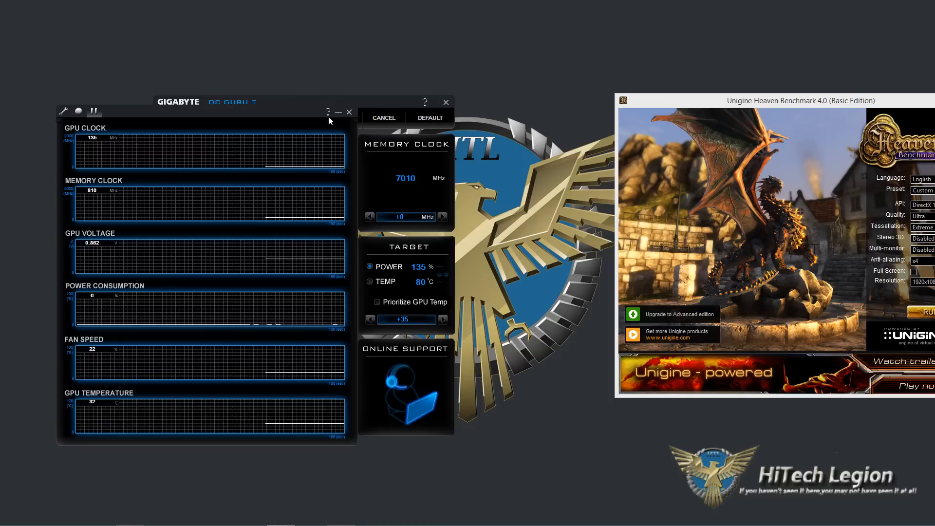
mouse_move(351, 117)
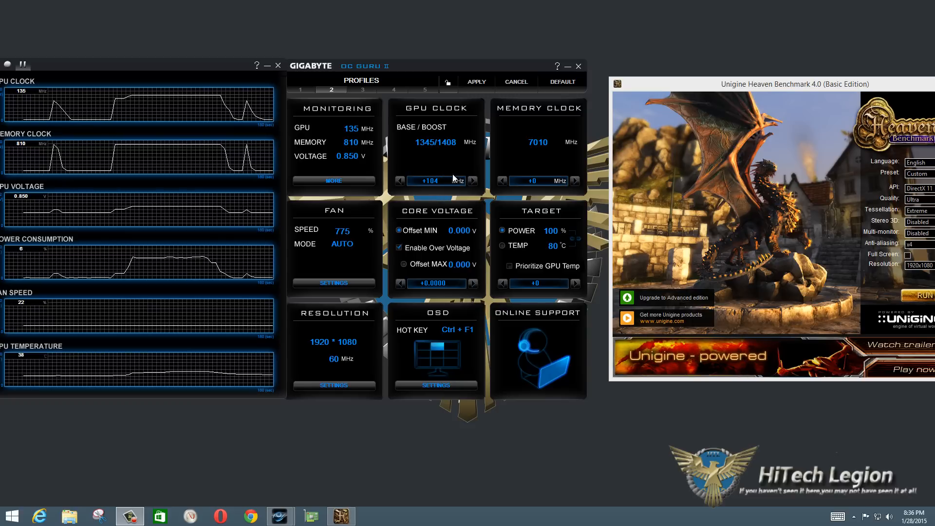
mouse_move(444, 167)
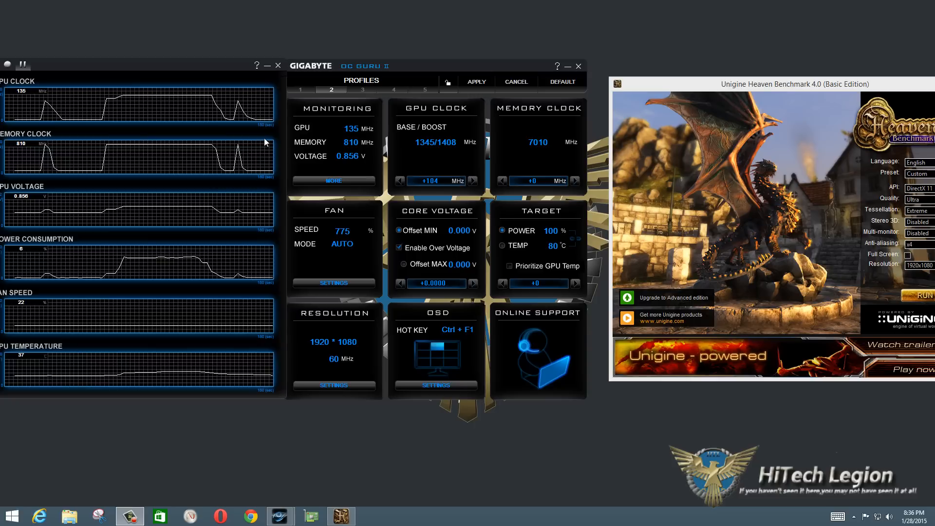
mouse_move(48, 94)
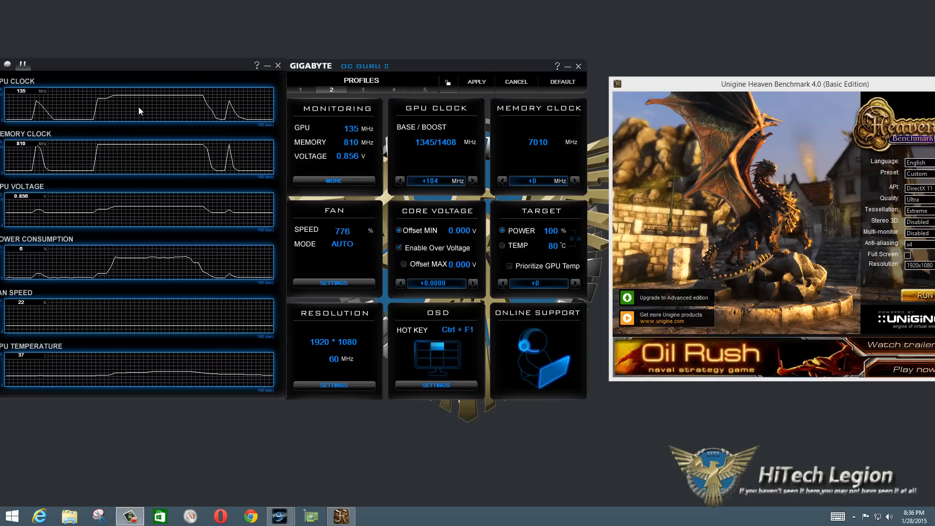
mouse_move(182, 112)
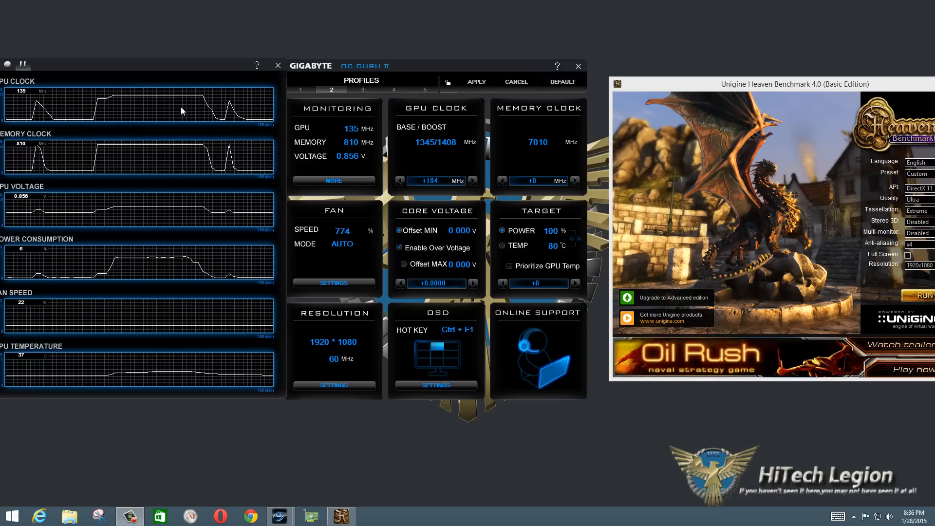
mouse_move(650, 231)
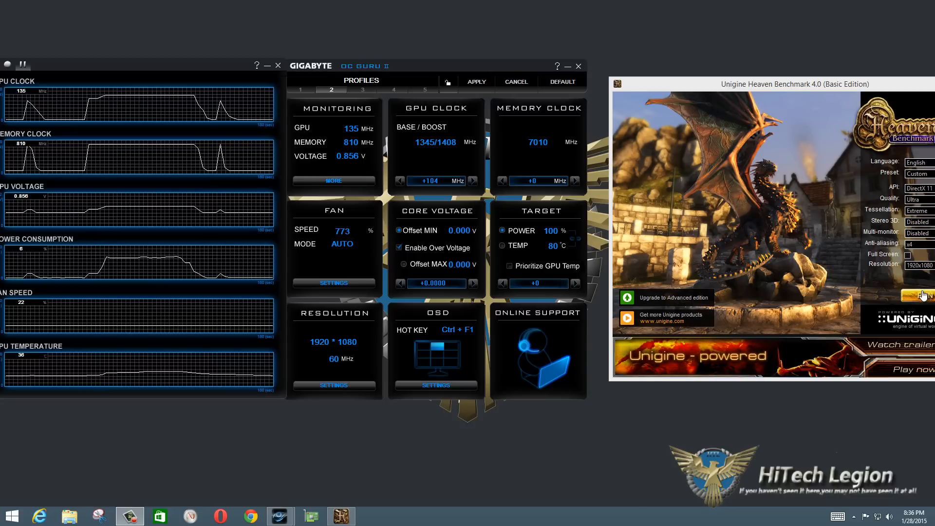
Step: Start the Heaven benchmark run and switch to the Monitoring Panel window
left_click(921, 295)
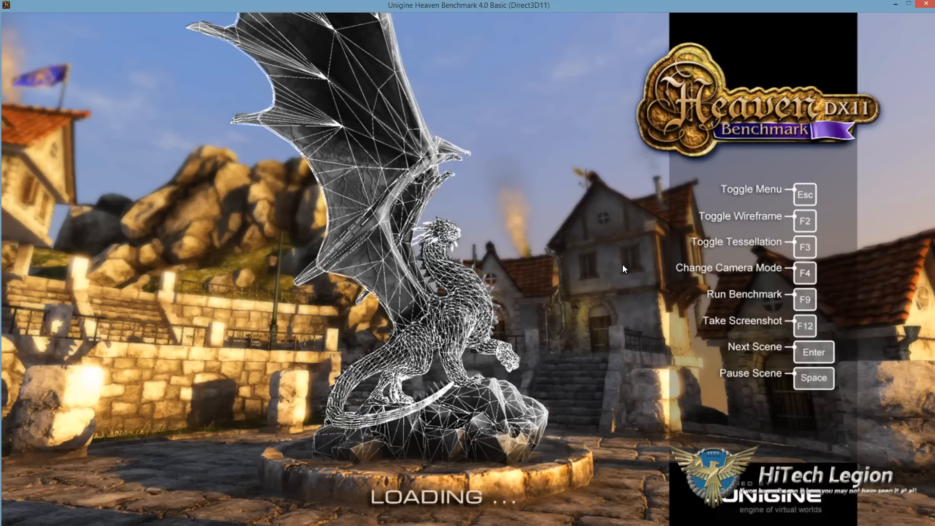
key("F2")
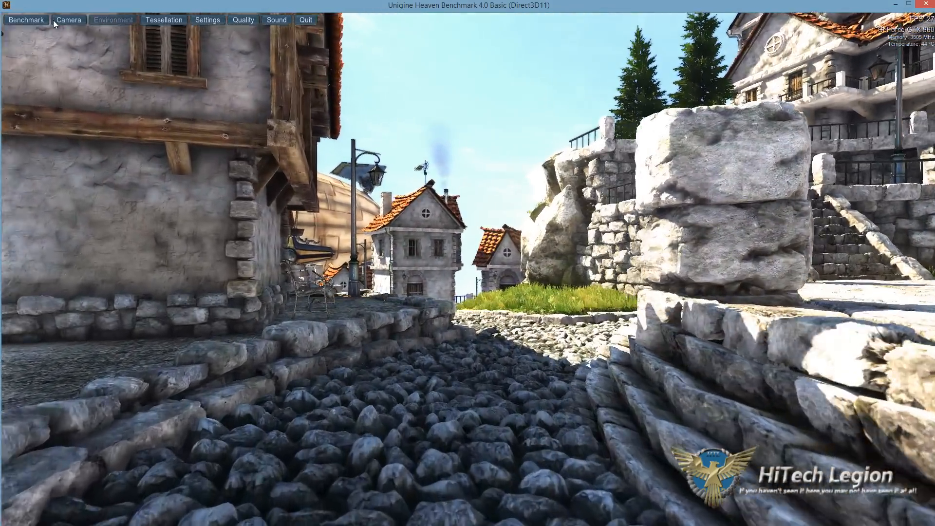
left_click(26, 19)
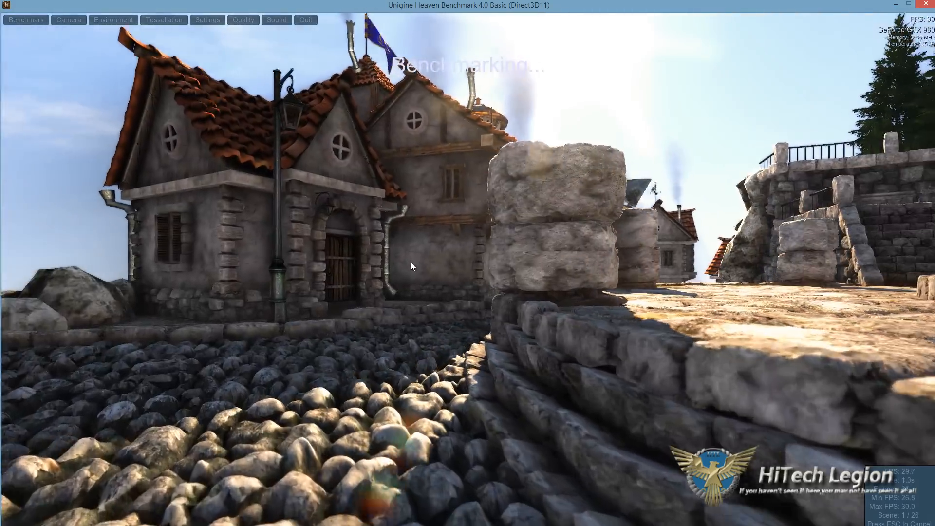
key("alt+tab")
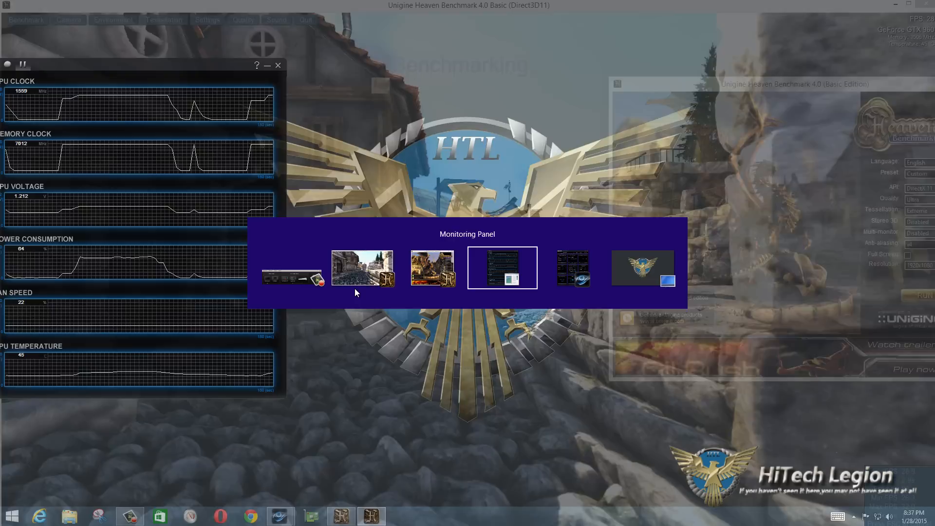